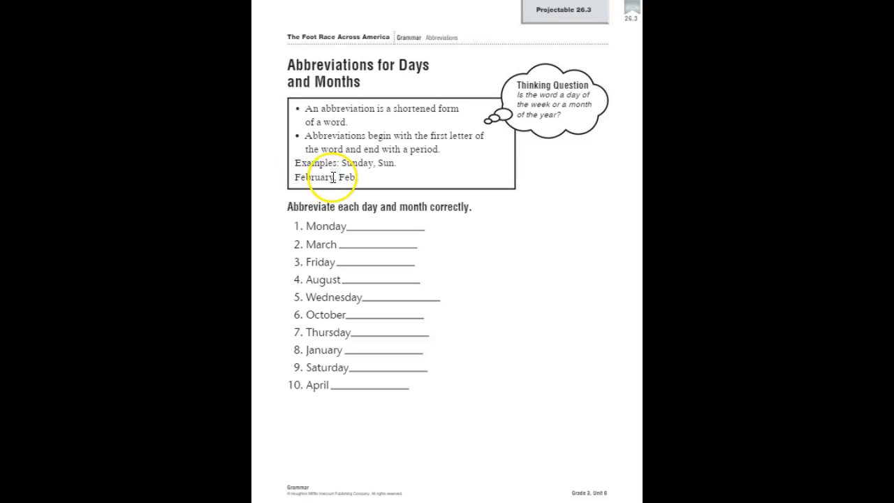
{"action": "mouse_move", "coordinate": [299, 211]}
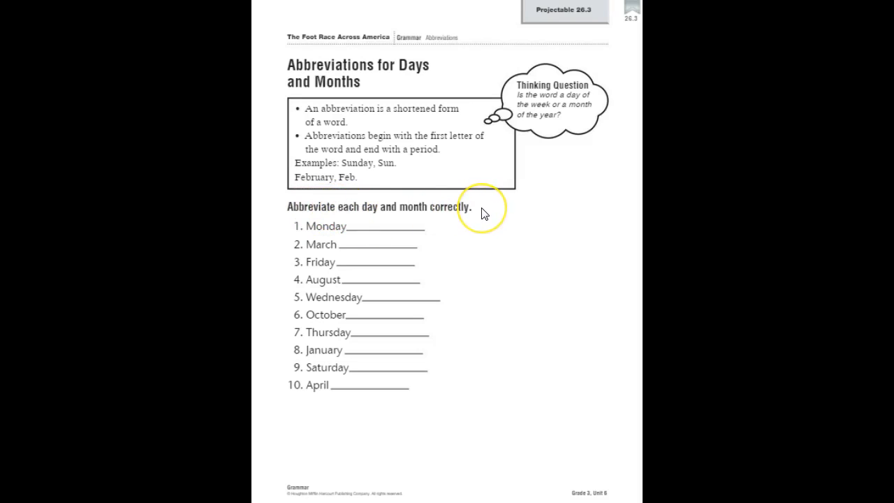
{"action": "mouse_move", "coordinate": [484, 213]}
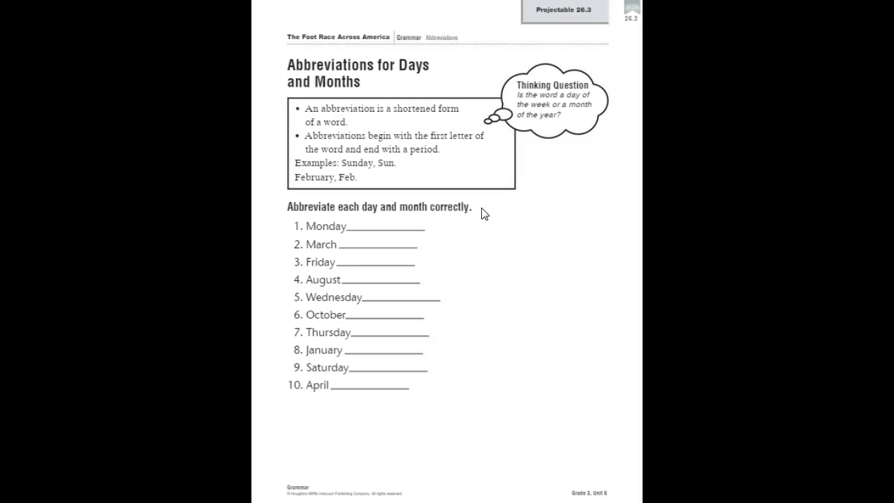
- Reveal the pink answers (Mon., Mar., Thurs., Jan., Sat., Apr.), then move to the places worksheet
{"action": "left_click", "coordinate": [590, 124]}
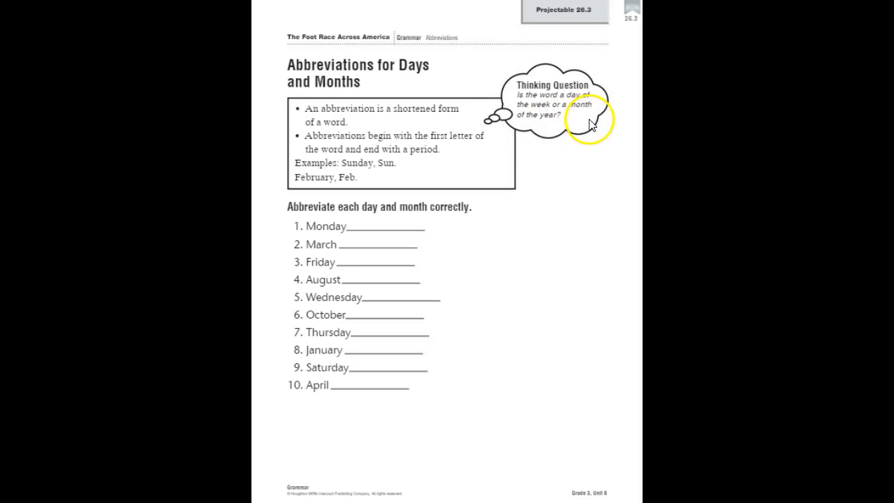
{"action": "mouse_move", "coordinate": [547, 118]}
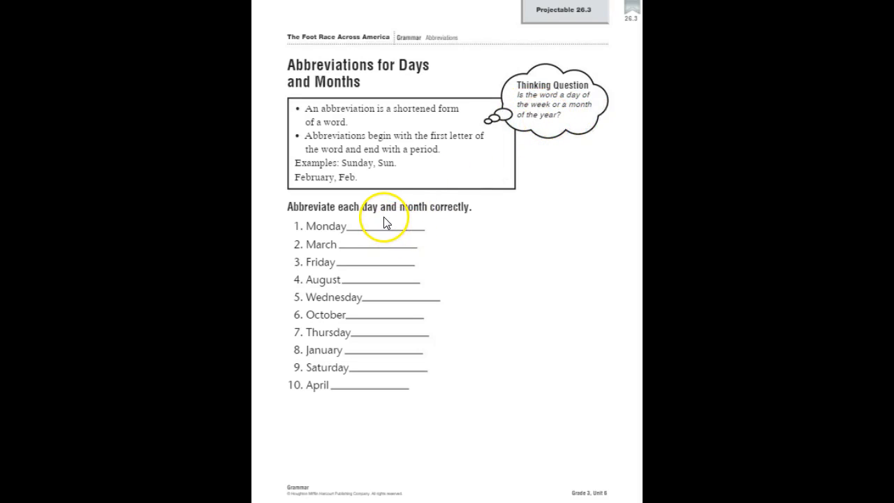
{"action": "mouse_move", "coordinate": [332, 225]}
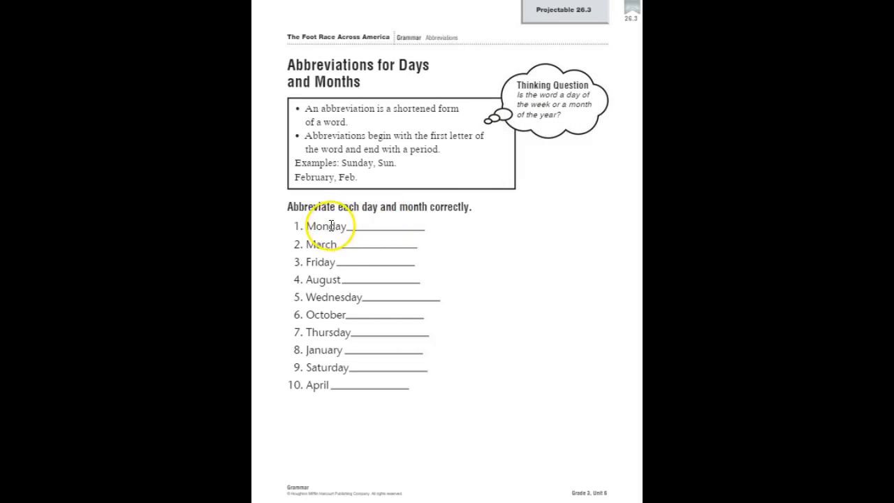
{"action": "mouse_move", "coordinate": [349, 227]}
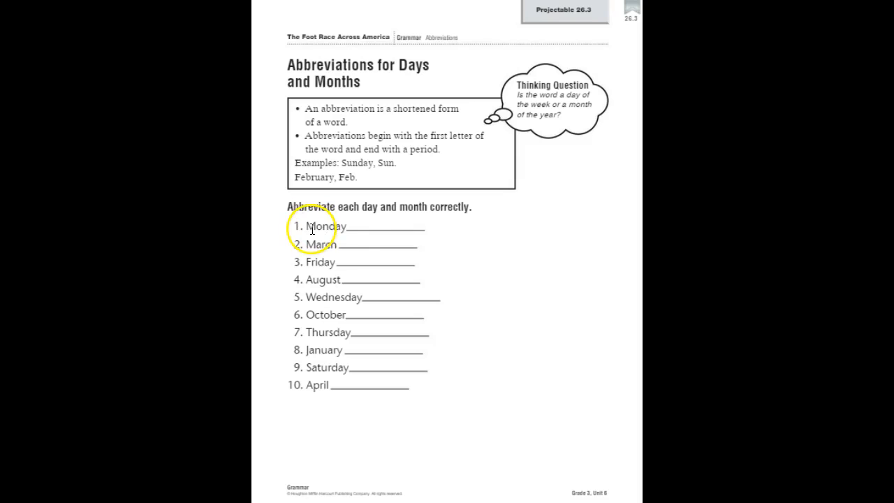
{"action": "mouse_move", "coordinate": [382, 229]}
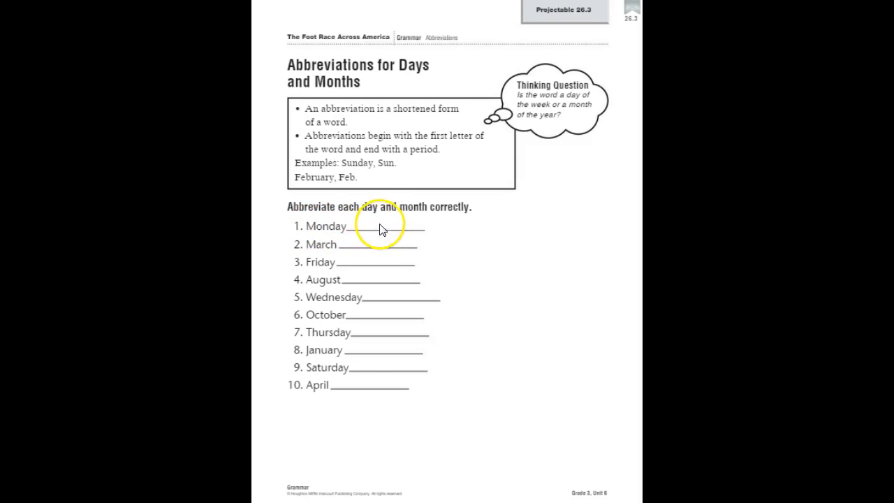
{"action": "mouse_move", "coordinate": [401, 233]}
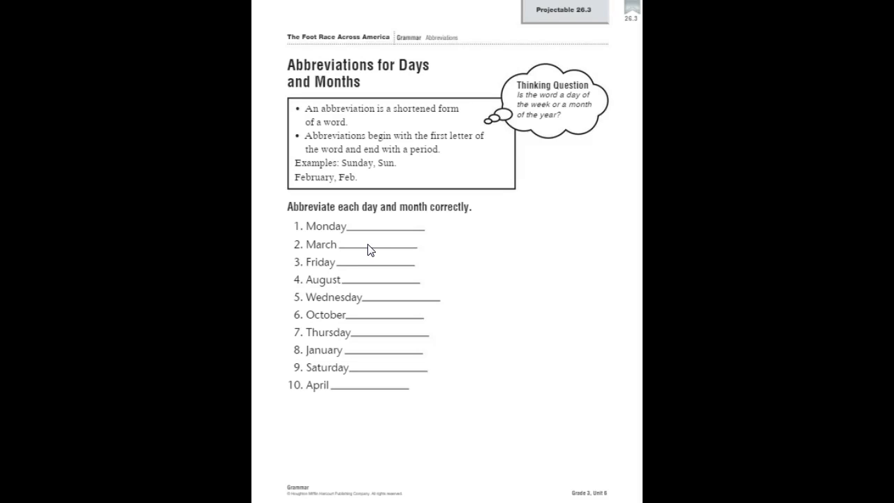
{"action": "left_click", "coordinate": [325, 245]}
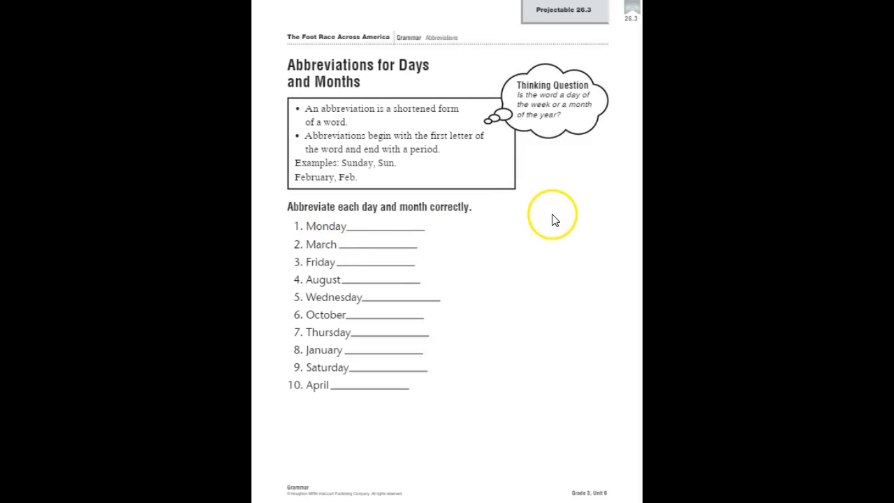
{"action": "mouse_move", "coordinate": [328, 259]}
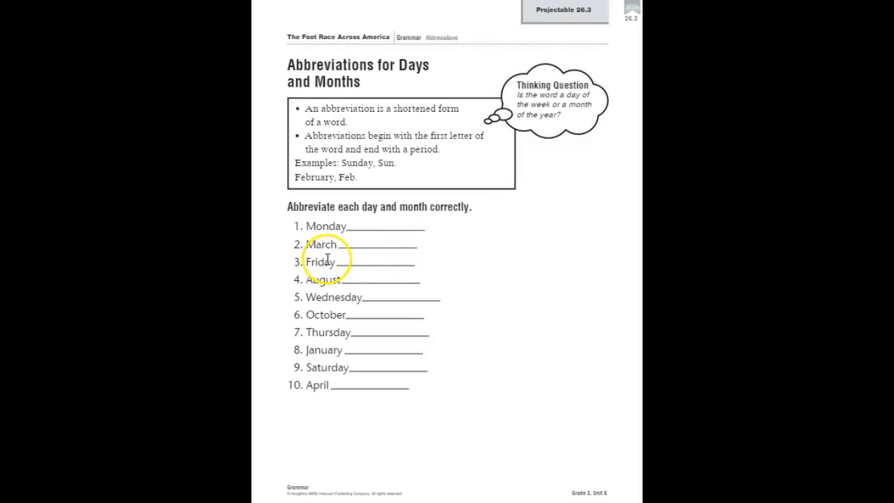
{"action": "mouse_move", "coordinate": [313, 392]}
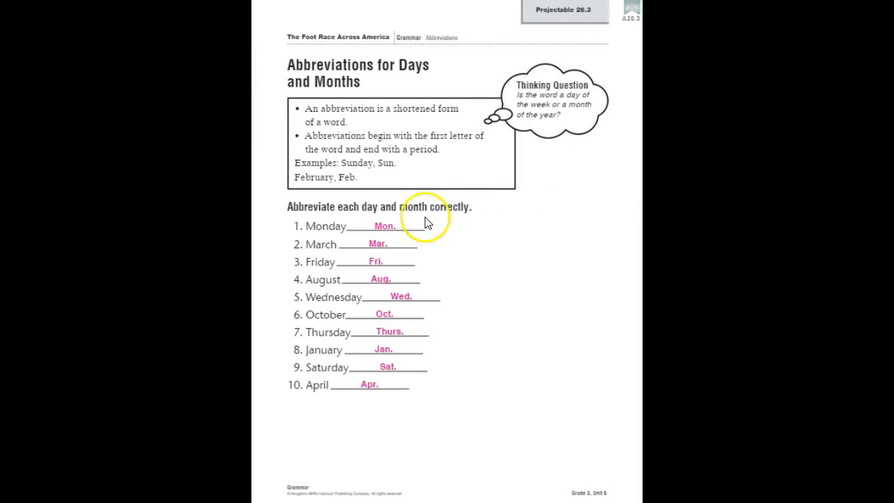
{"action": "mouse_move", "coordinate": [416, 289]}
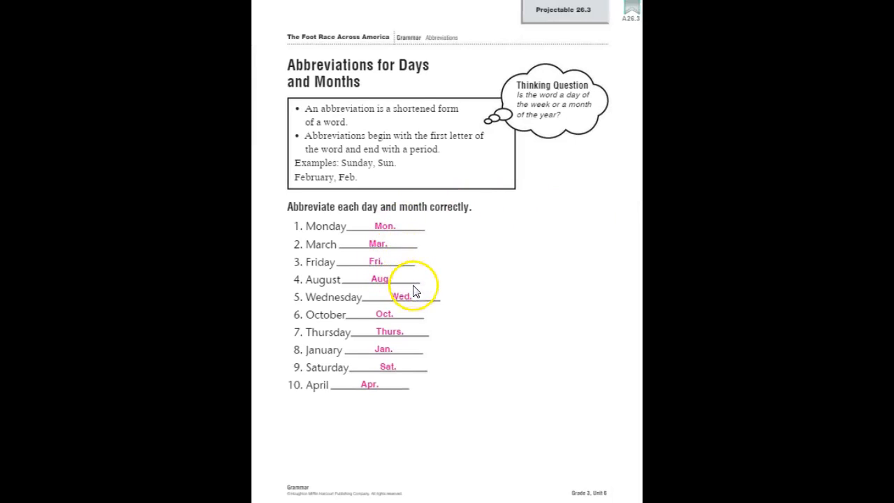
{"action": "mouse_move", "coordinate": [415, 347]}
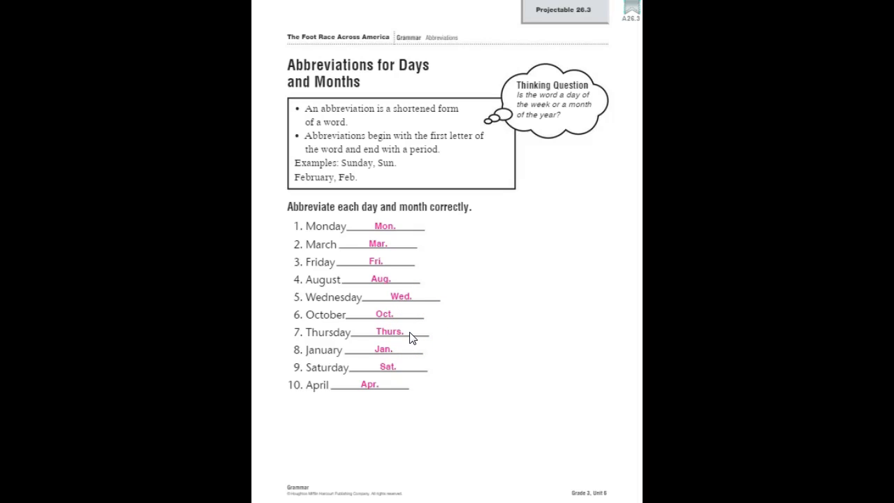
{"action": "left_click", "coordinate": [370, 391]}
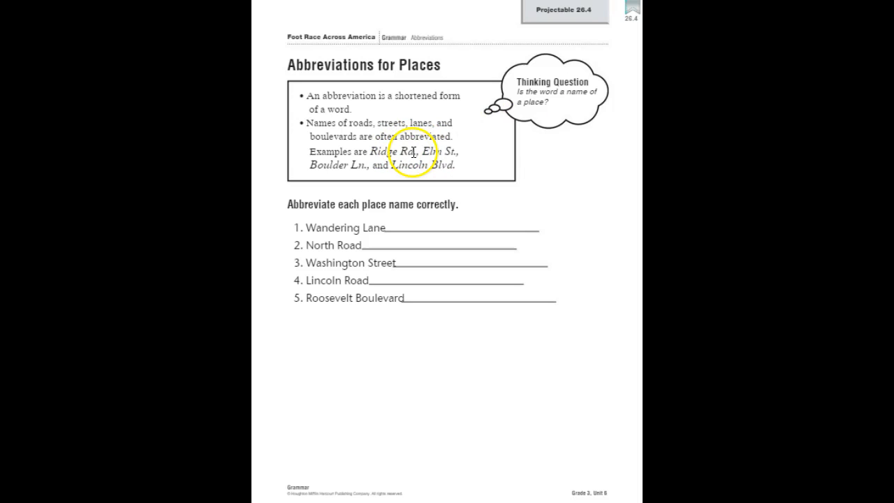
{"action": "mouse_move", "coordinate": [454, 153]}
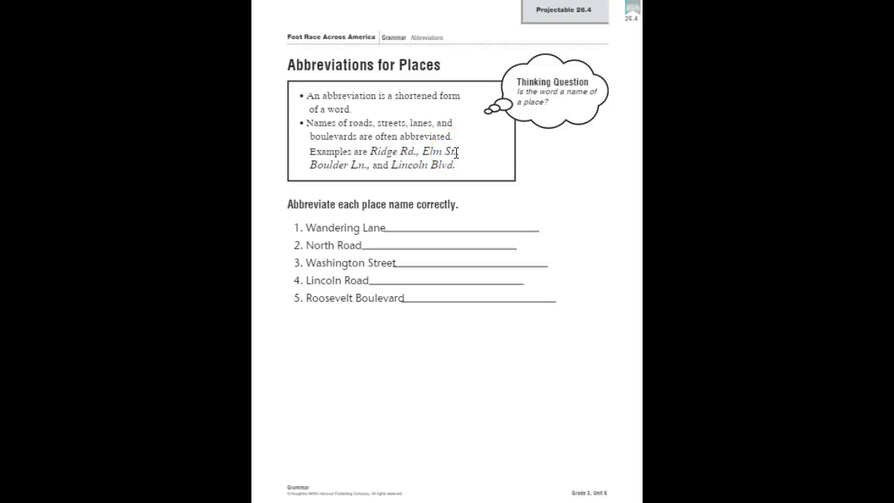
- Review the Abbreviations for Places rule and examples, leaving the five street names blank
{"action": "left_click", "coordinate": [440, 156]}
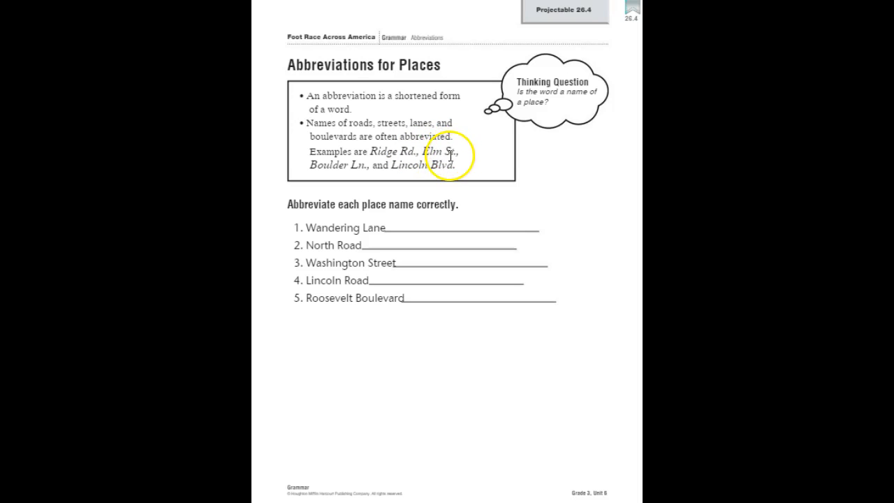
{"action": "mouse_move", "coordinate": [363, 165]}
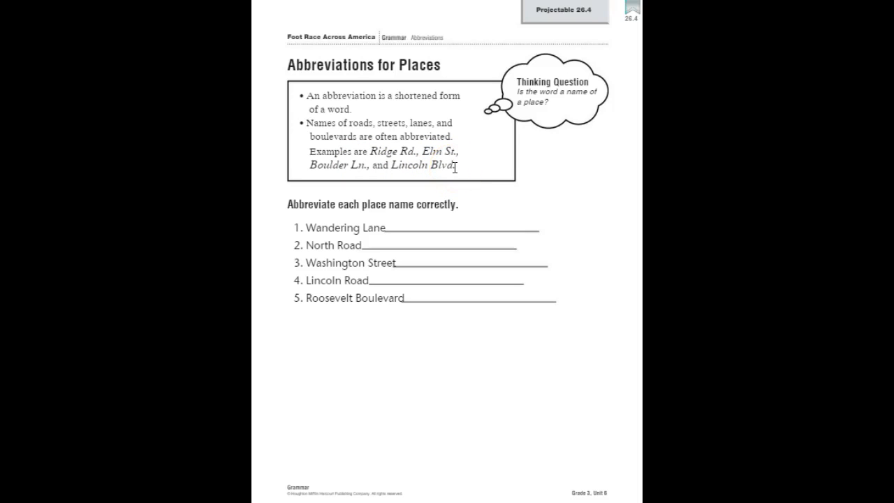
{"action": "left_click", "coordinate": [577, 77]}
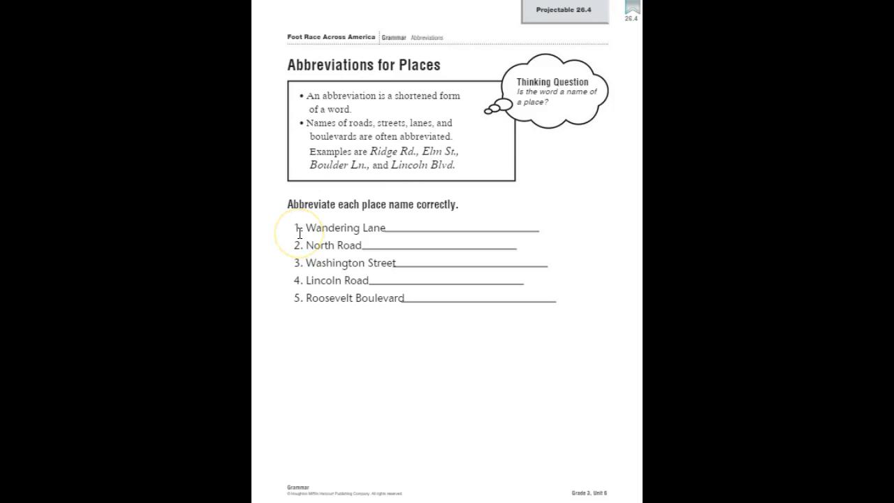
{"action": "mouse_move", "coordinate": [356, 224]}
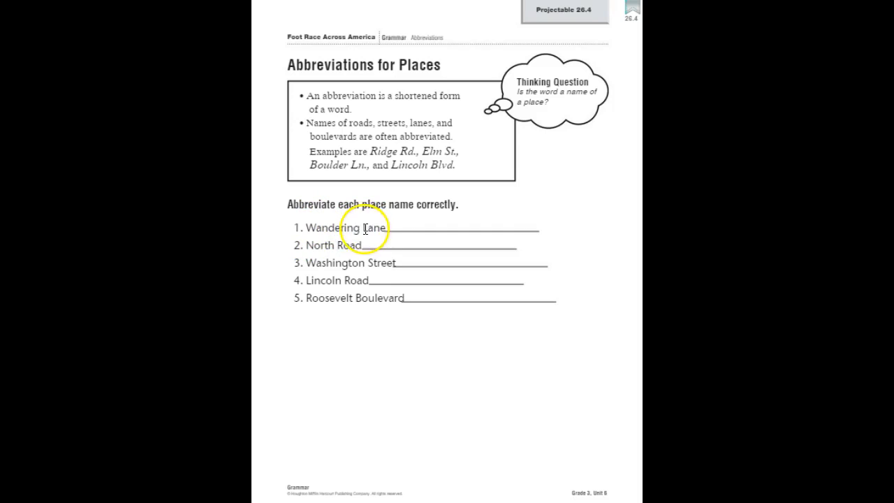
{"action": "mouse_move", "coordinate": [375, 301]}
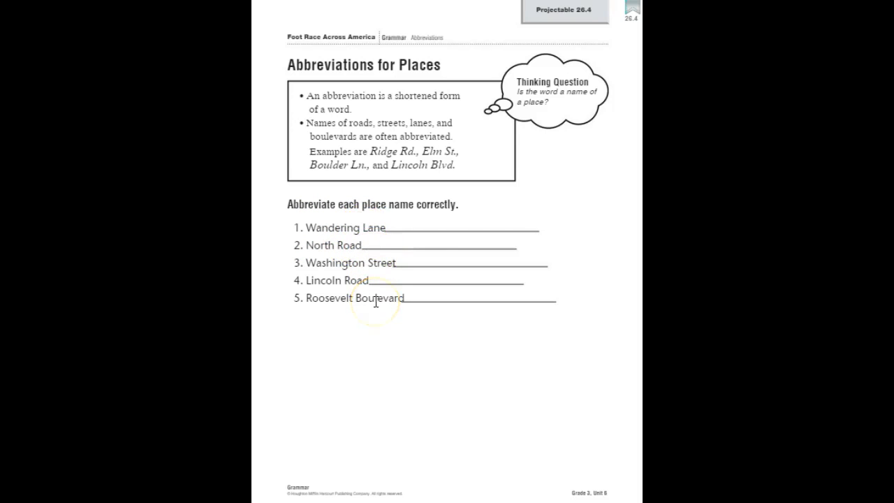
{"action": "mouse_move", "coordinate": [366, 229]}
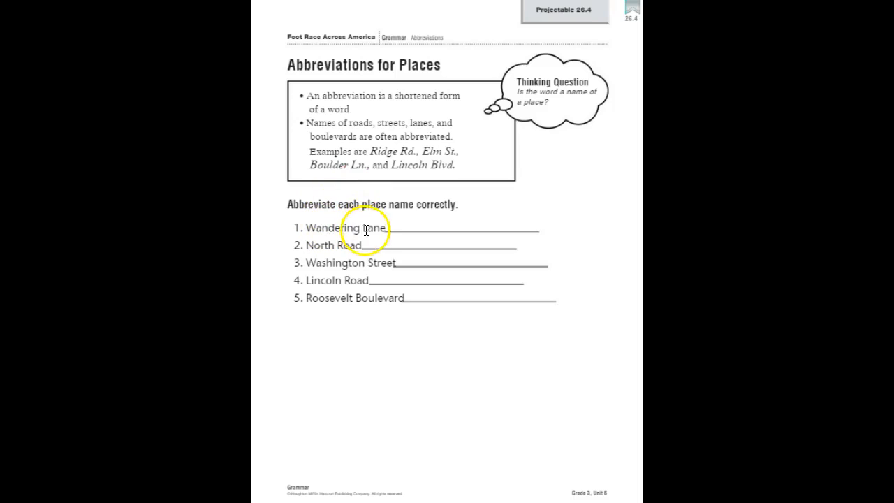
{"action": "mouse_move", "coordinate": [459, 224]}
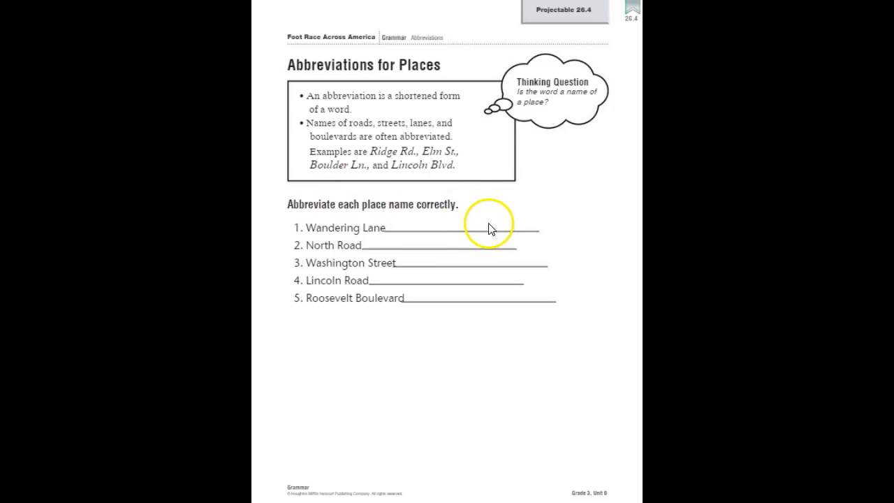
{"action": "mouse_move", "coordinate": [433, 230]}
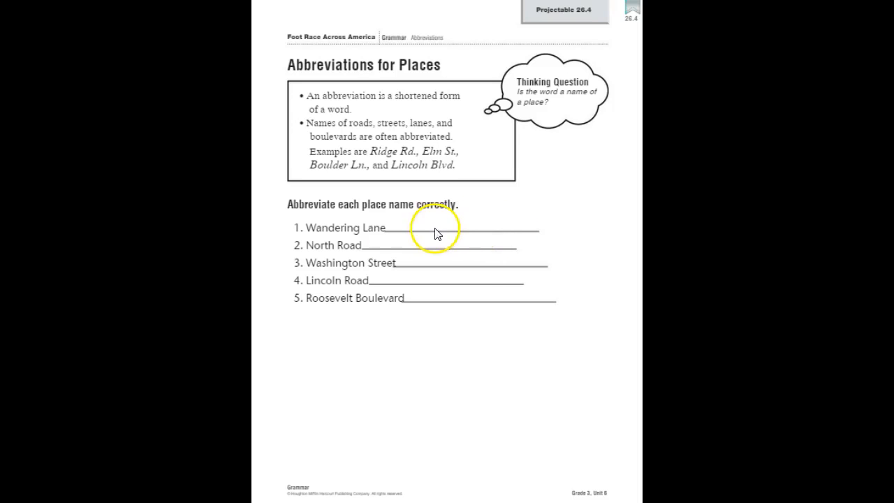
{"action": "mouse_move", "coordinate": [401, 246]}
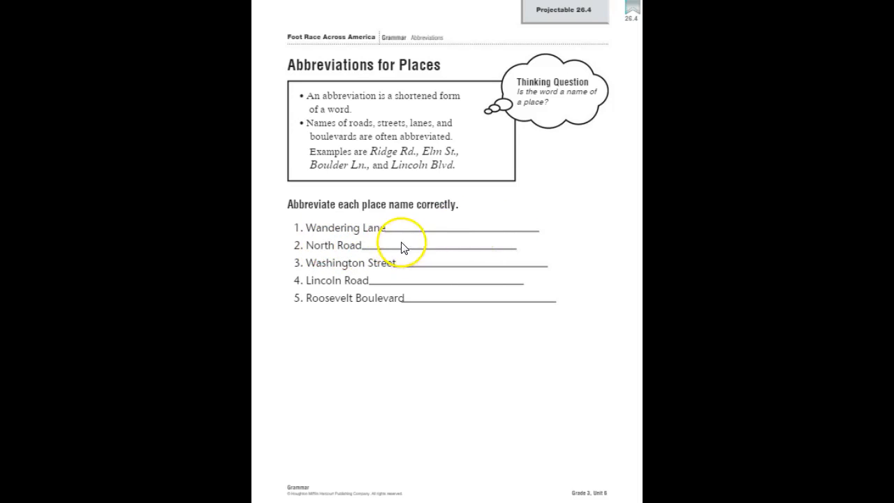
{"action": "mouse_move", "coordinate": [457, 253]}
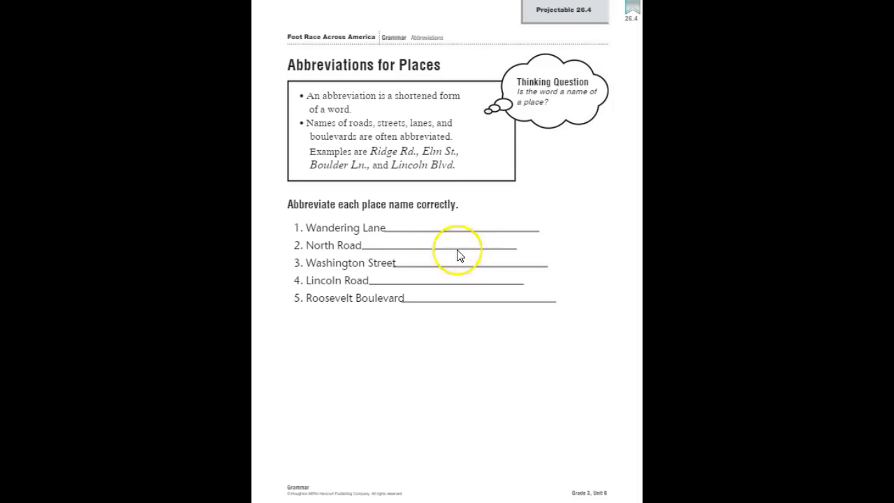
{"action": "mouse_move", "coordinate": [341, 257]}
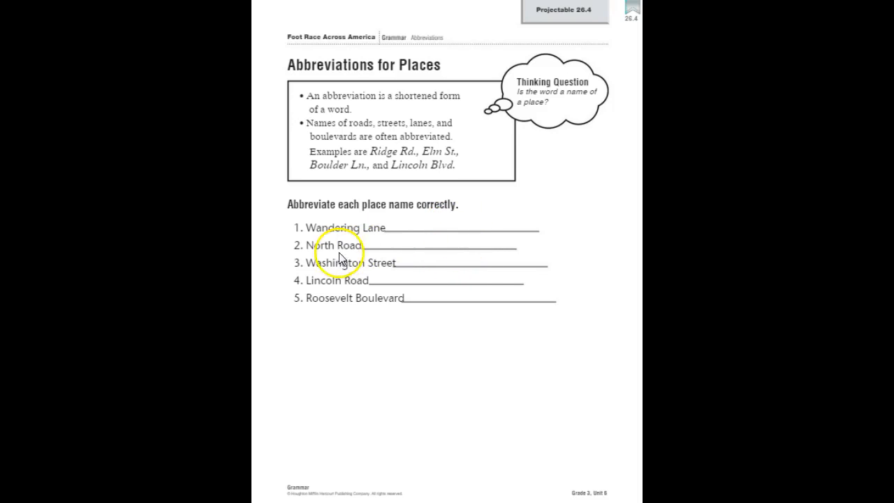
{"action": "mouse_move", "coordinate": [555, 335]}
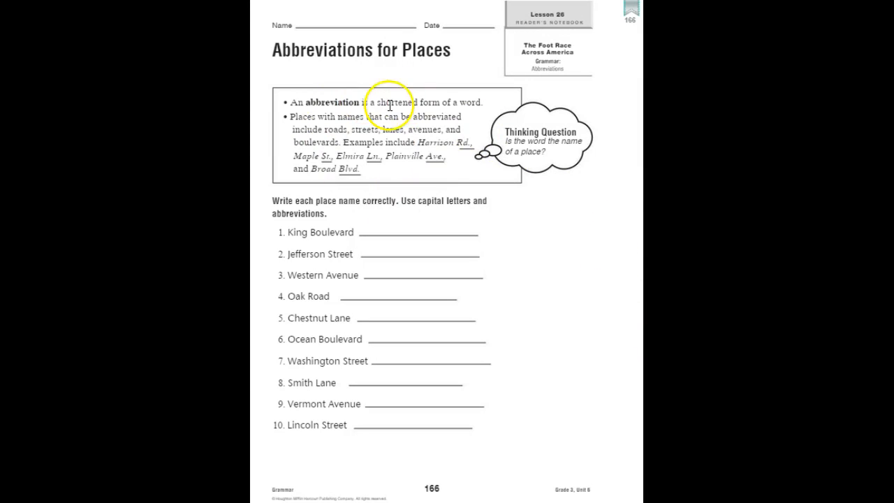
{"action": "mouse_move", "coordinate": [539, 374]}
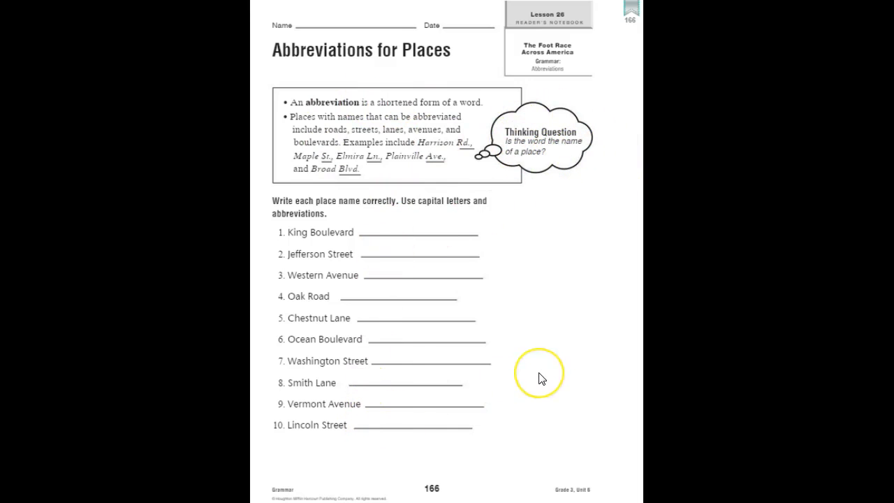
{"action": "mouse_move", "coordinate": [541, 377]}
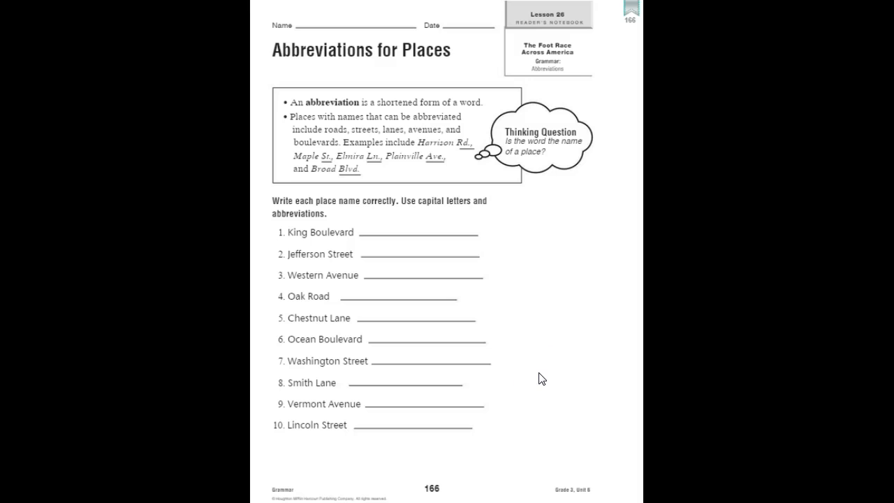